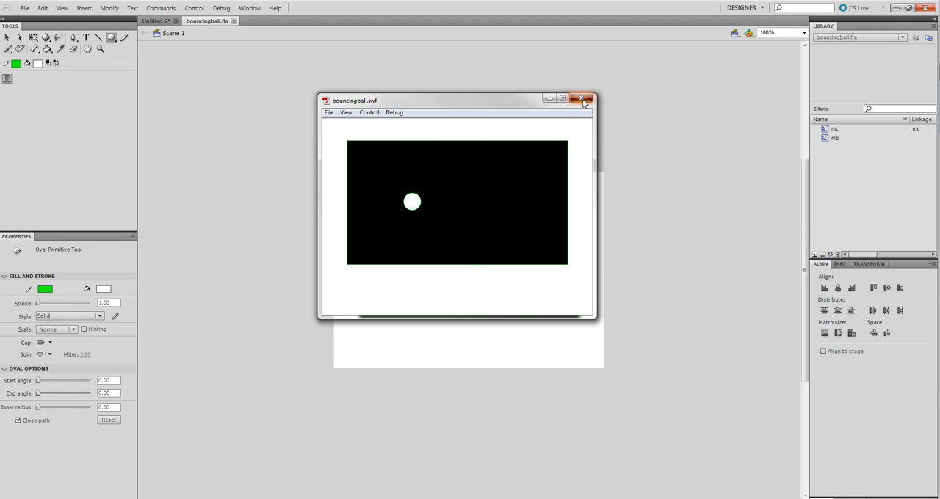
Close the bouncingball.swf preview window.
left_click(583, 98)
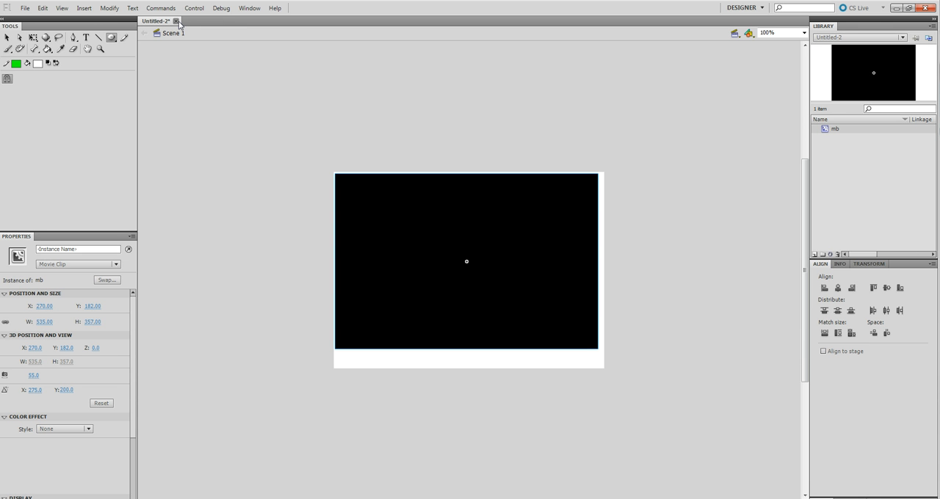
Close Untitled-2, create a new ActionScript 3.0 document, and set fill to black.
left_click(177, 20)
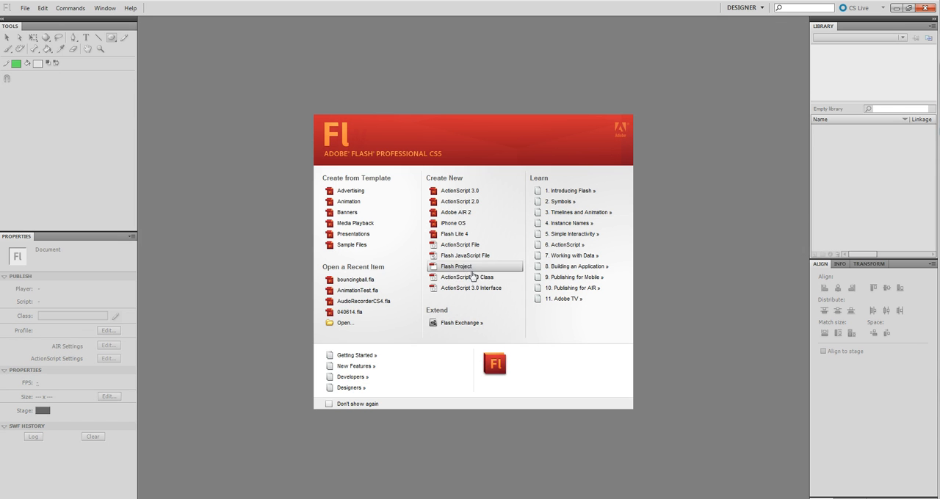
mouse_move(460, 202)
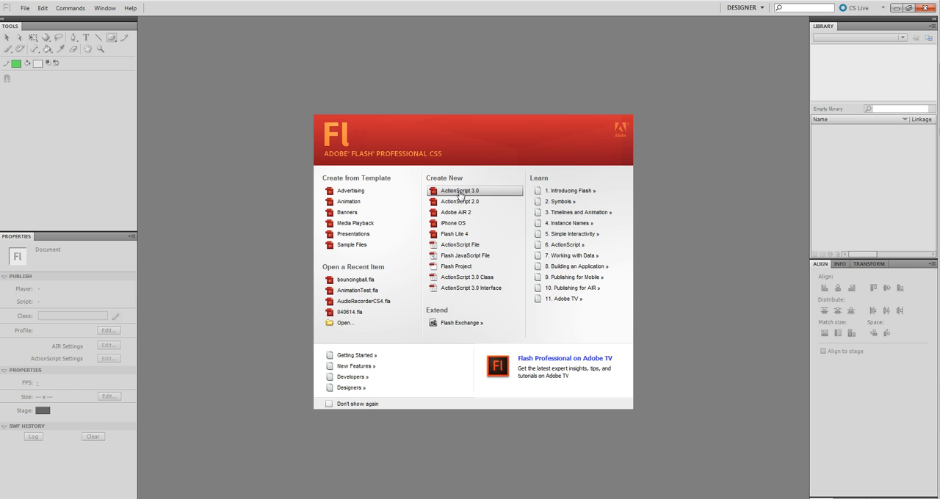
left_click(459, 190)
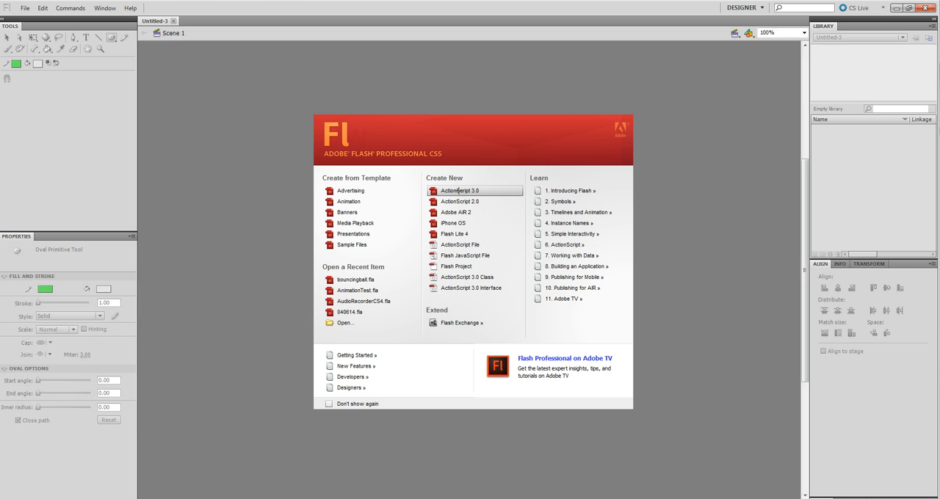
left_click(461, 190)
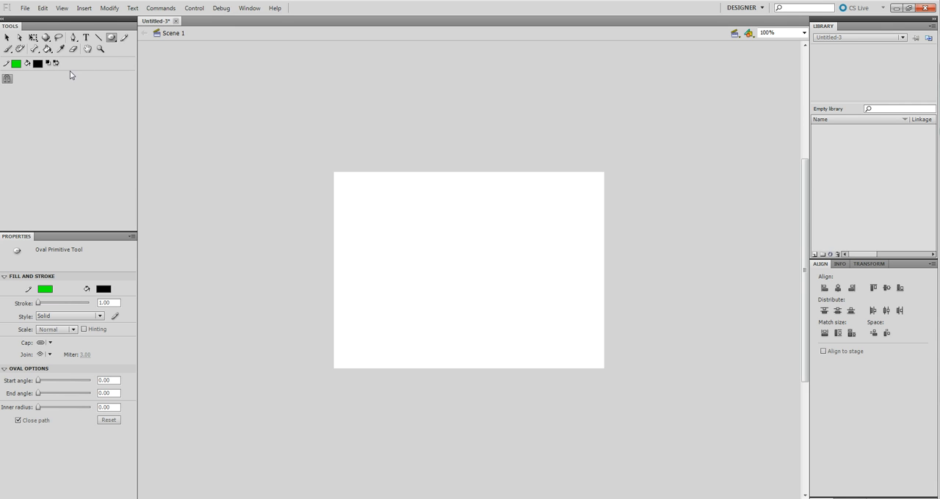
mouse_move(112, 38)
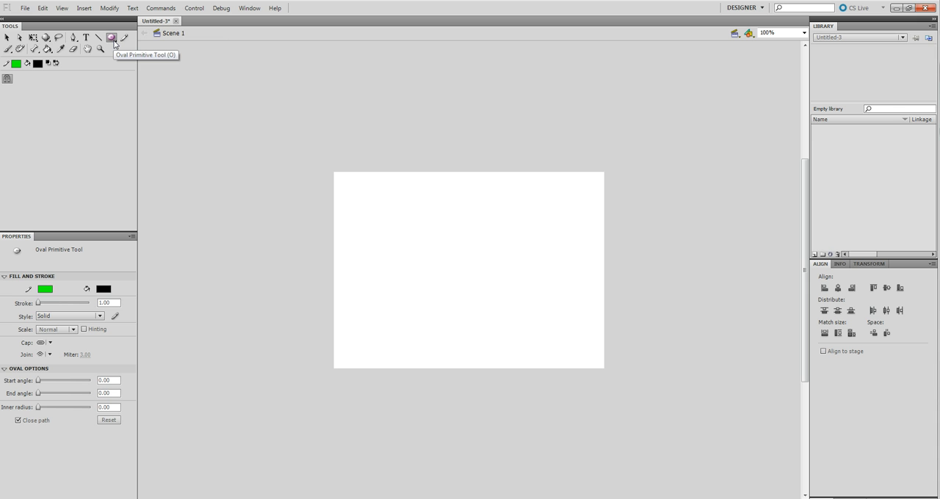
Draw a large black rectangle across most of the stage with the Rectangle Tool.
left_click(112, 37)
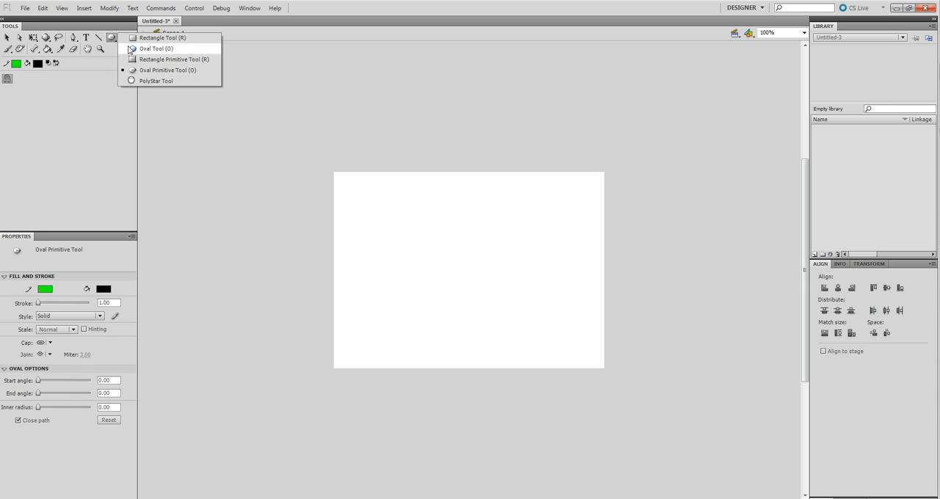
left_click(163, 38)
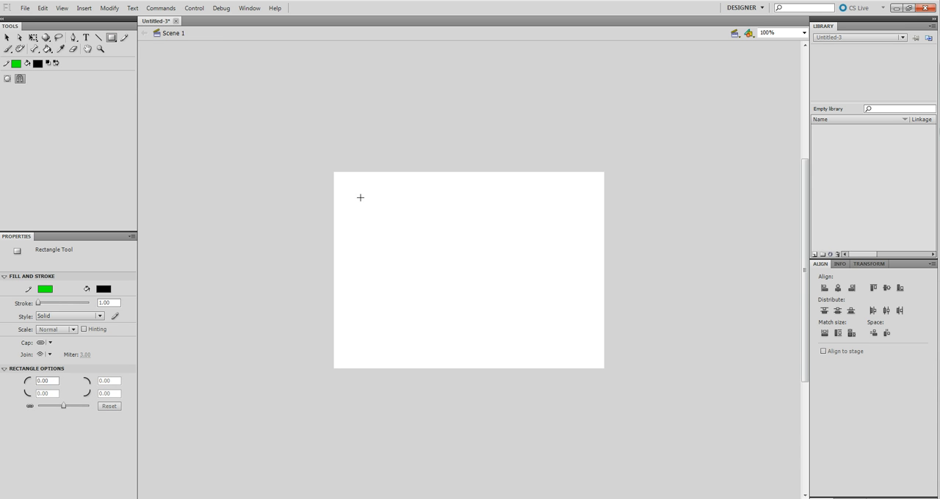
left_click_drag(360, 198, 548, 337)
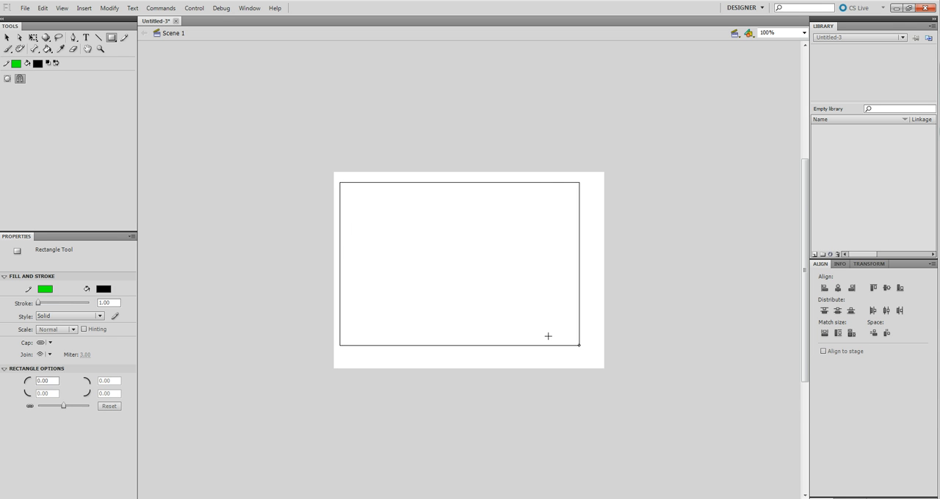
left_click_drag(340, 184, 593, 360)
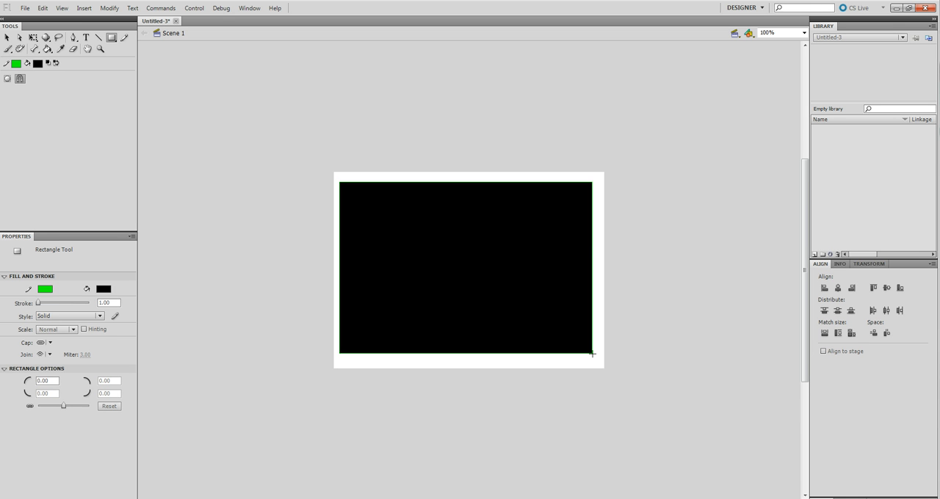
mouse_move(495, 232)
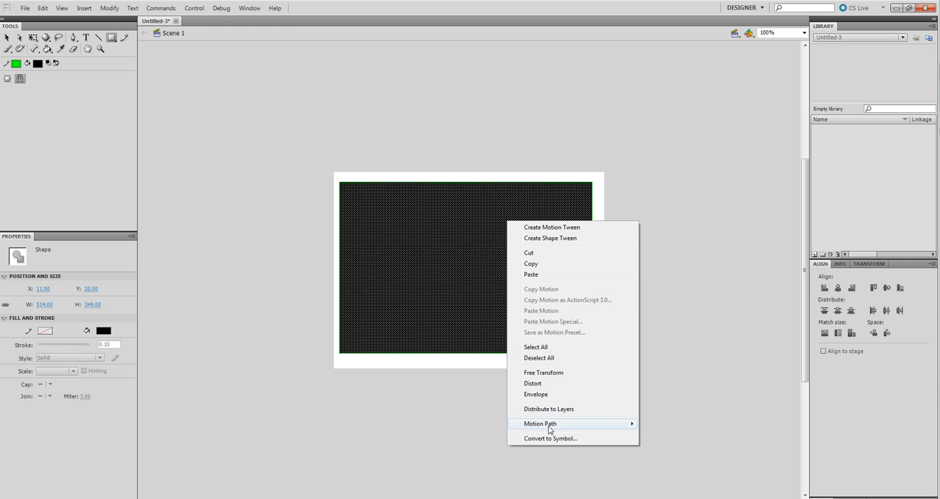
Convert the black rectangle into a Movie Clip symbol named 'mb'.
left_click(550, 438)
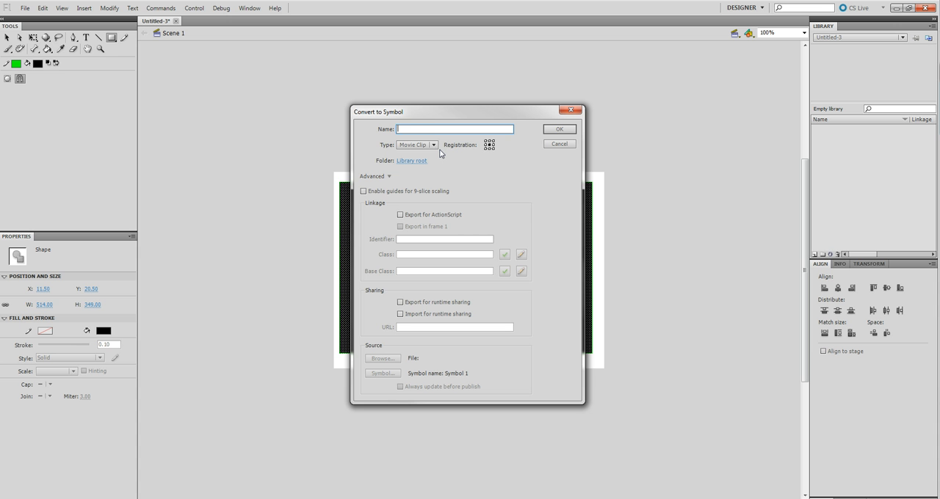
type("mb")
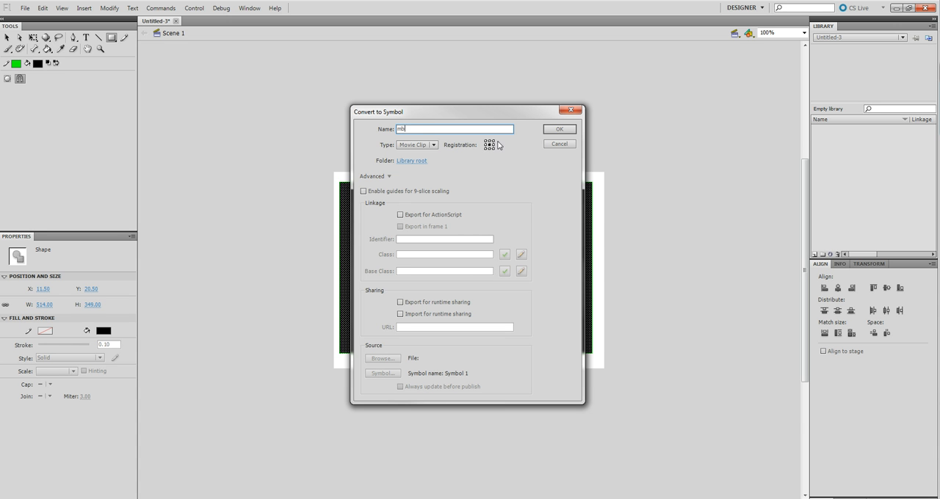
left_click(559, 128)
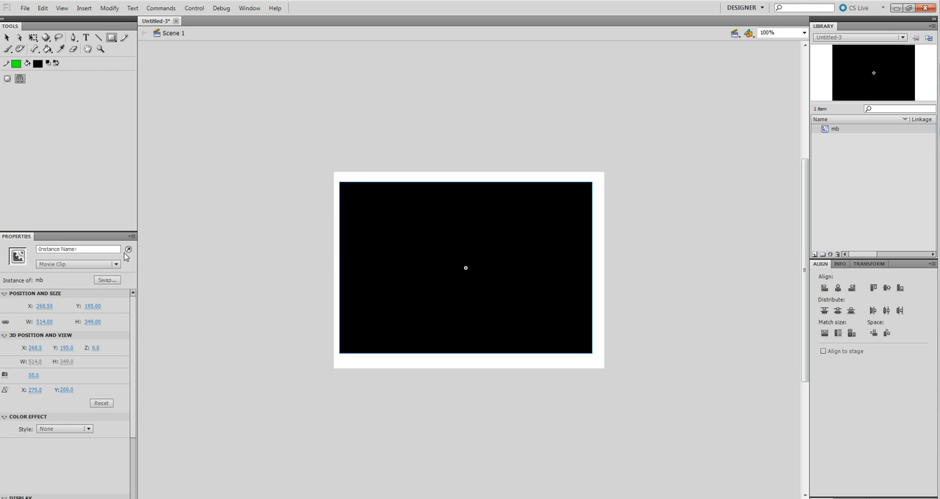
Set the box clip's instance name to 'mybox' in Properties.
left_click(77, 249)
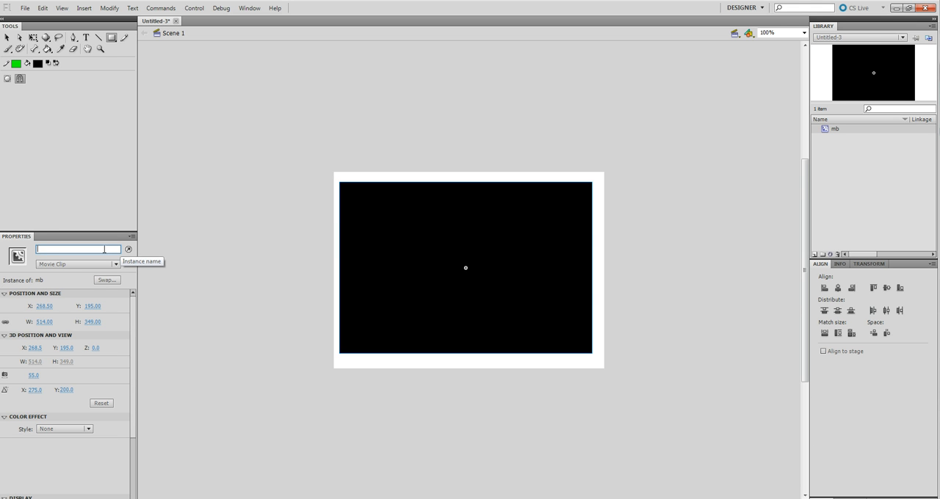
type("m")
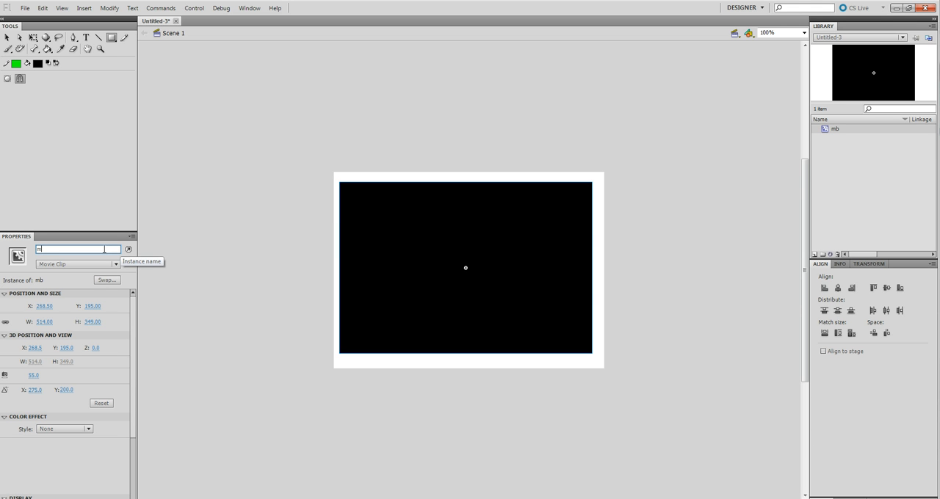
type("ybox")
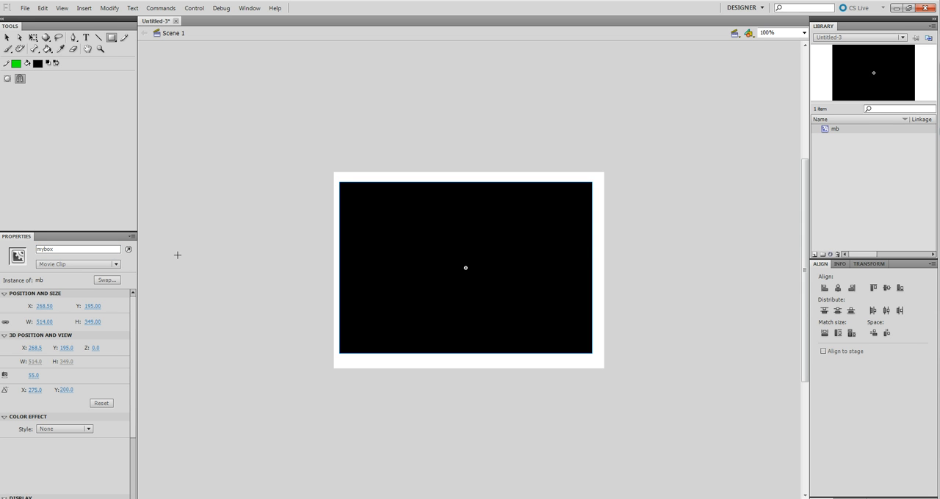
mouse_move(57, 78)
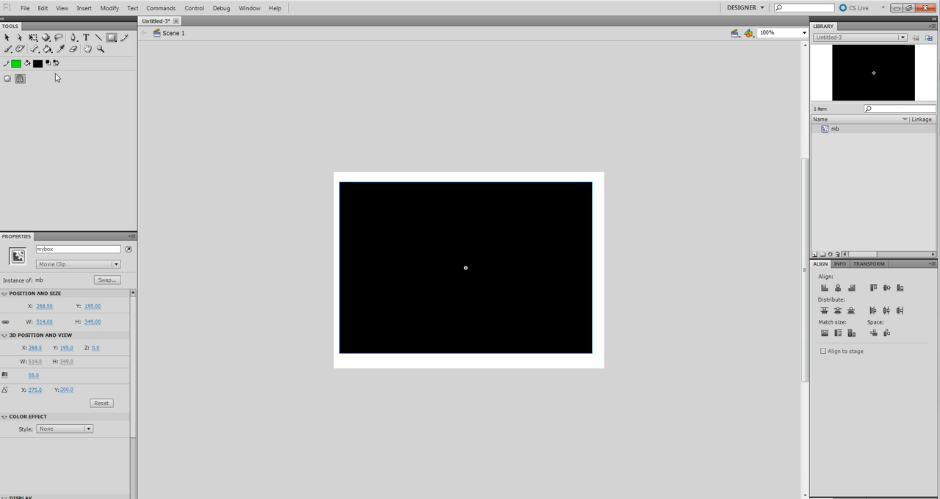
Draw a white oval primitive circle on the box and set its width to 40.
left_click(38, 63)
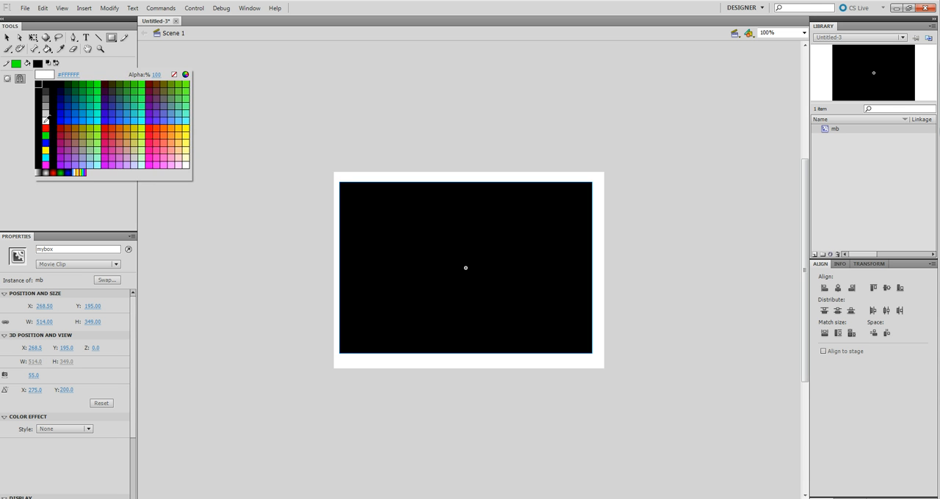
left_click(111, 38)
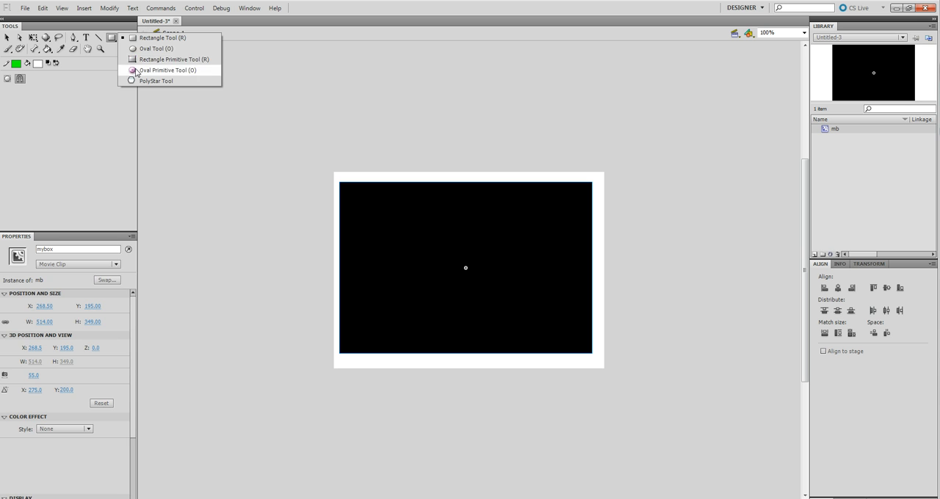
left_click(167, 70)
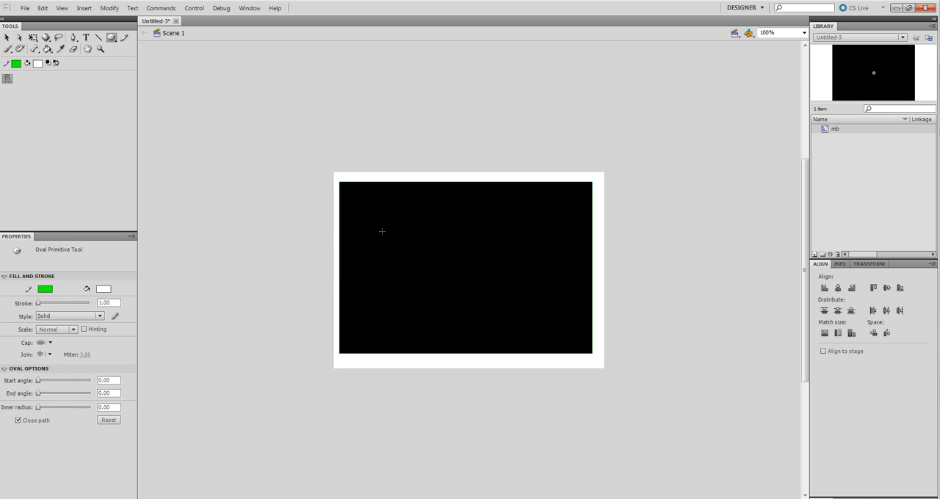
left_click_drag(382, 232, 406, 255)
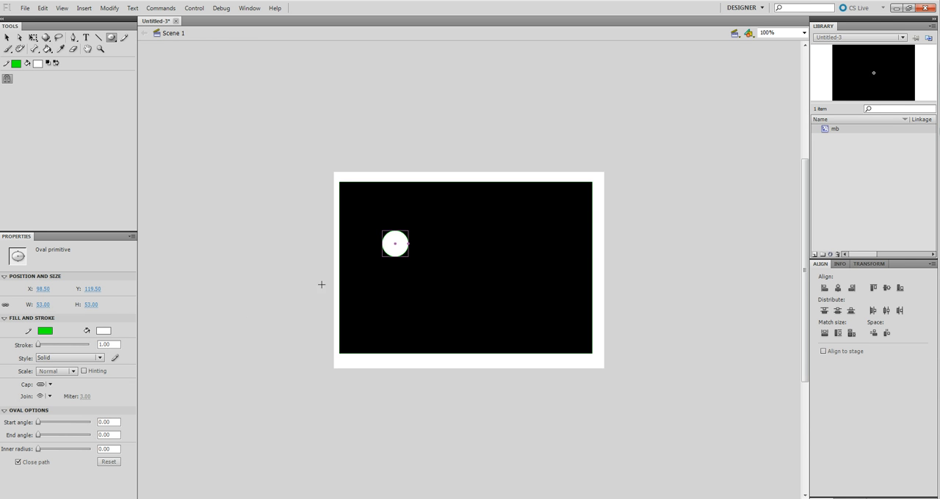
left_click(46, 304)
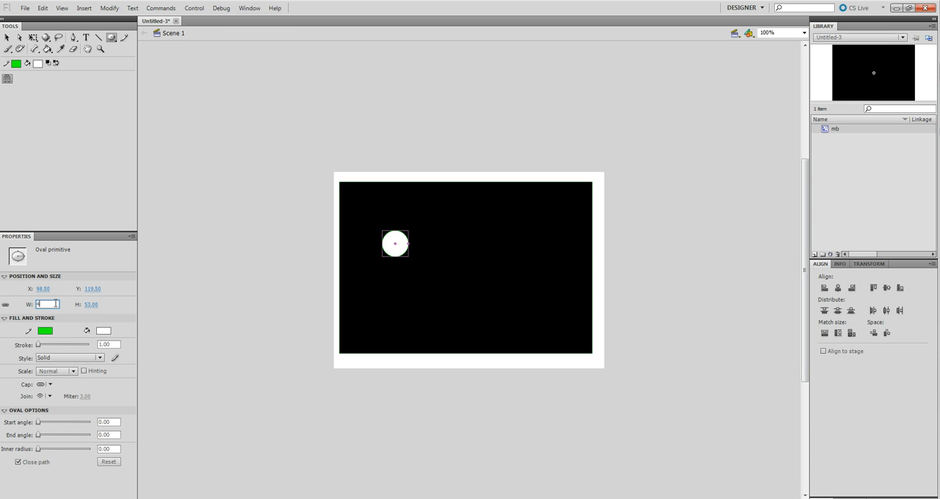
type("40.00")
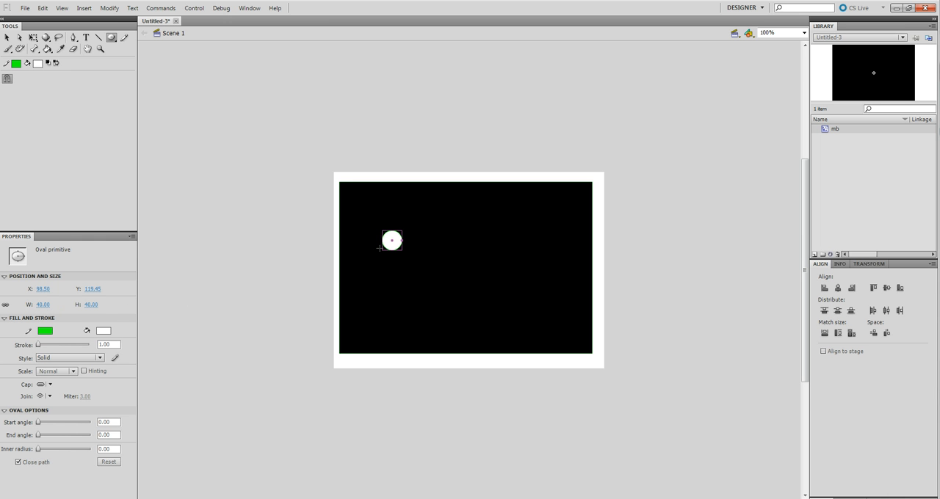
Convert the circle to Movie Clip 'mc' exported for ActionScript, accepting the class warning.
right_click(391, 241)
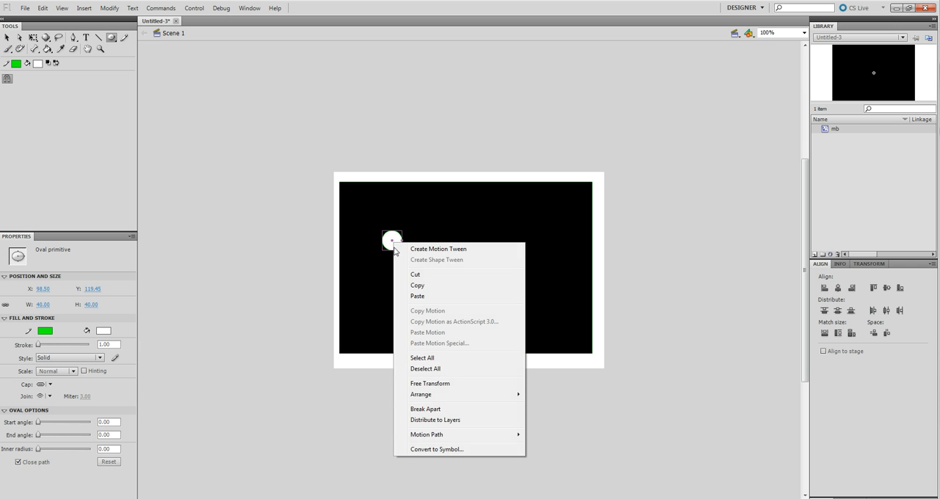
left_click(435, 448)
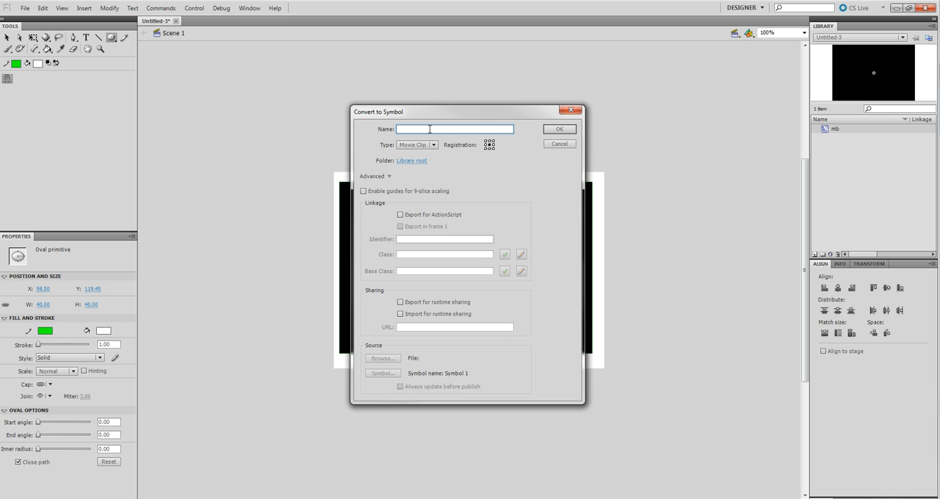
type("mc")
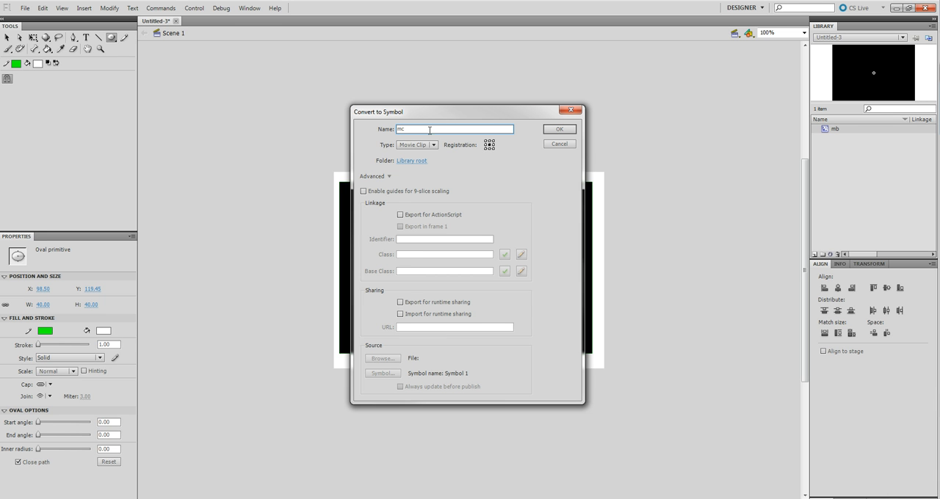
mouse_move(415, 151)
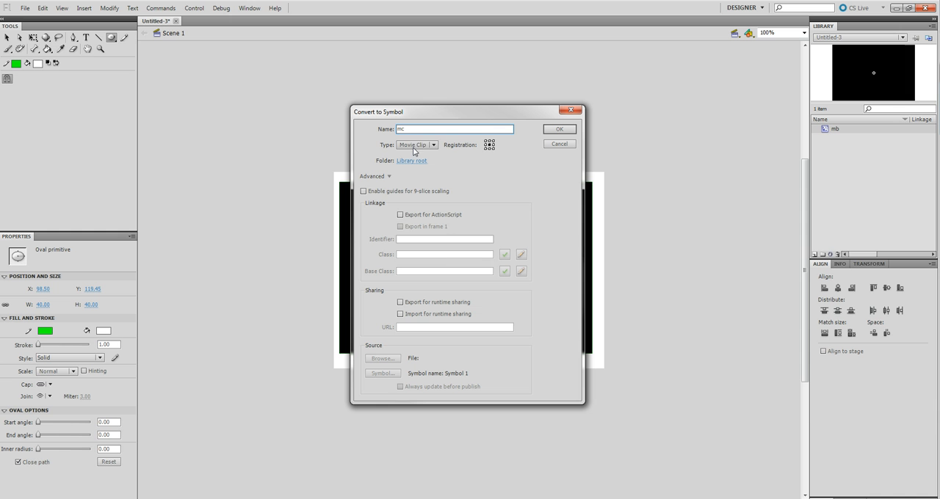
left_click(401, 214)
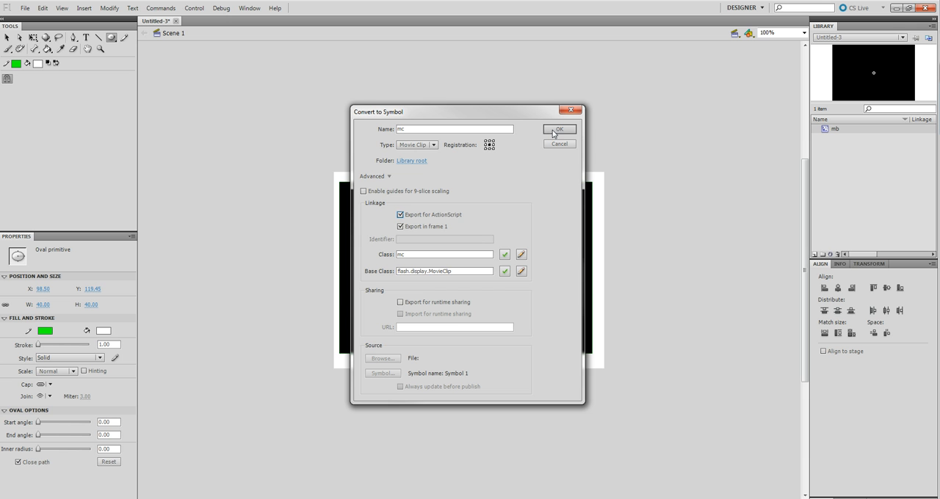
left_click(559, 129)
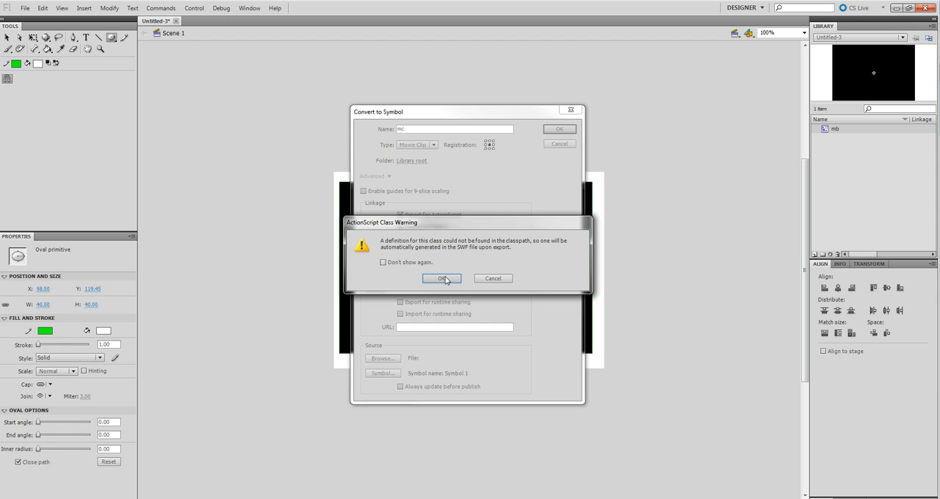
left_click(442, 278)
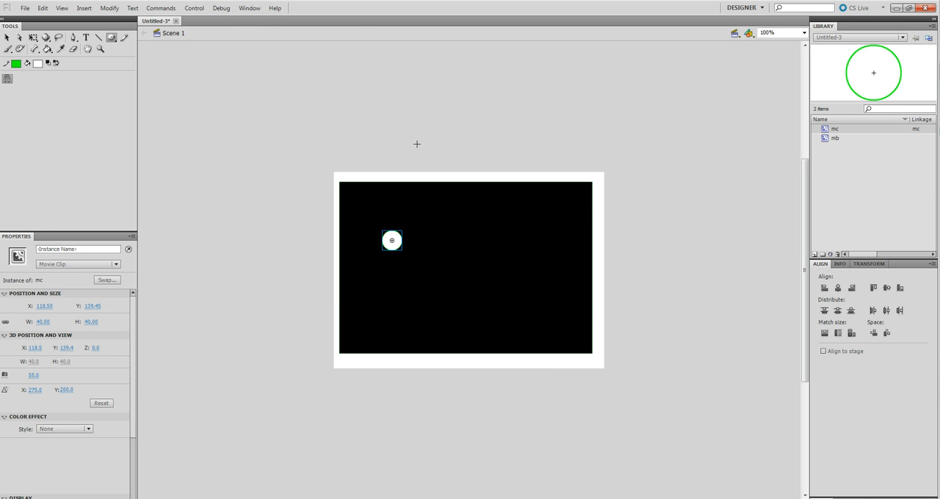
Show the Timeline and insert a new layer renamed 'action'.
left_click(249, 8)
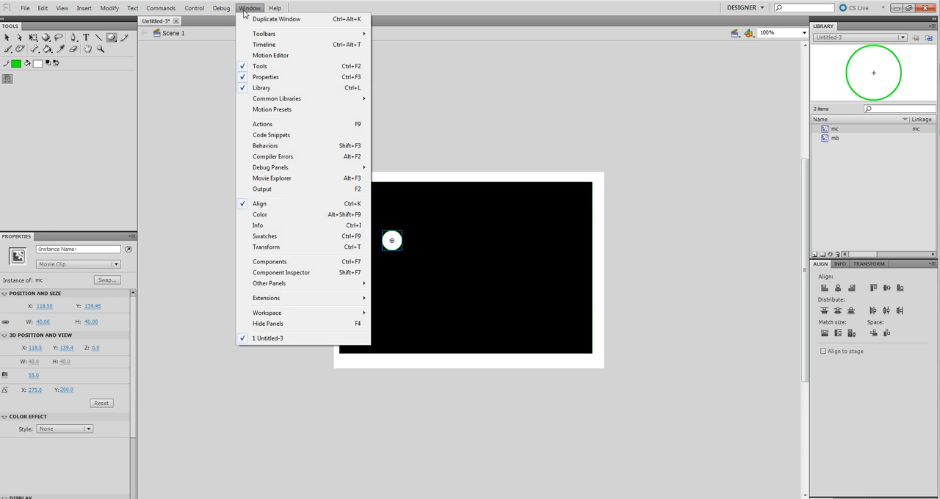
mouse_move(264, 45)
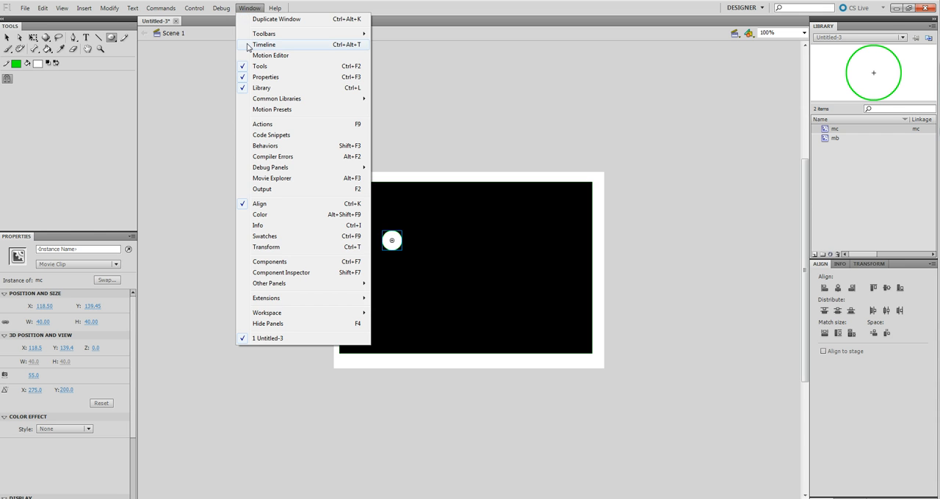
left_click(263, 44)
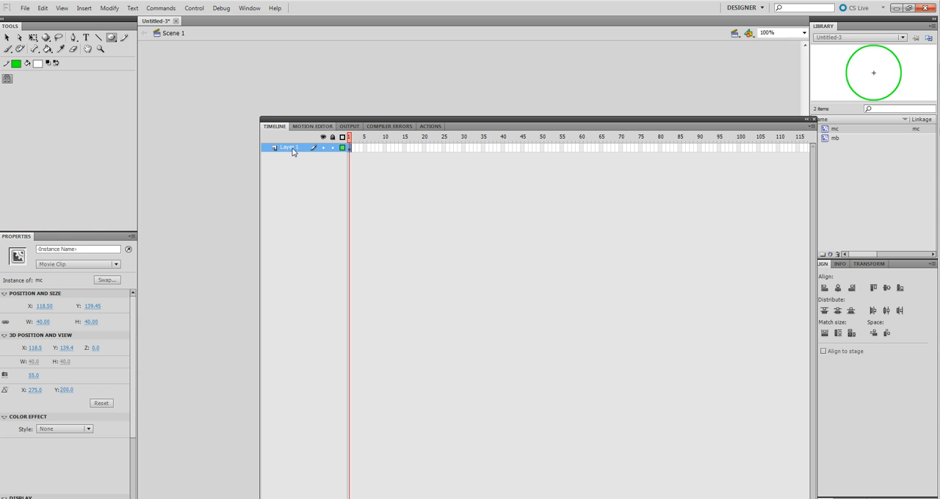
mouse_move(270, 140)
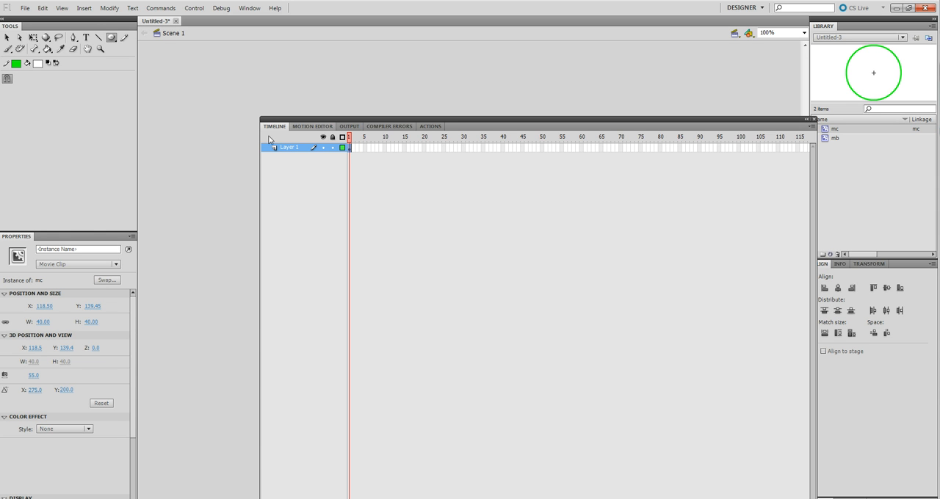
left_click(83, 8)
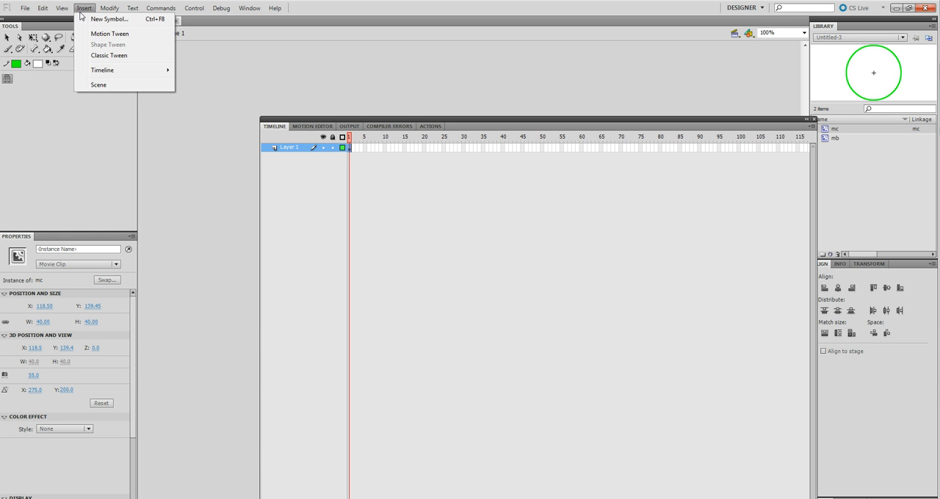
mouse_move(102, 69)
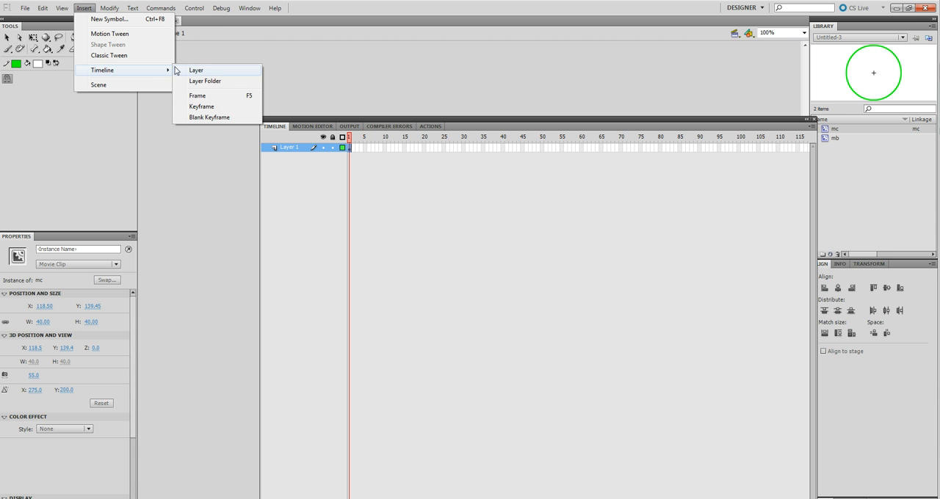
left_click(196, 70)
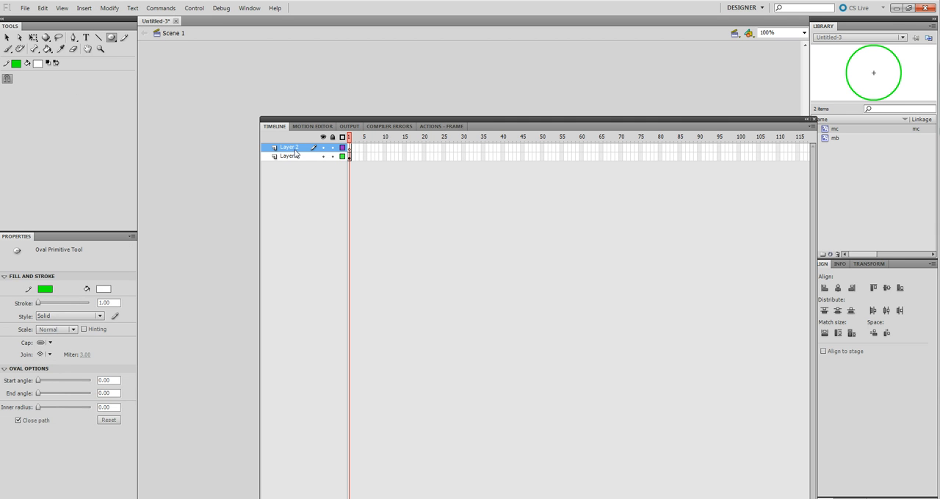
double_click(288, 147)
type("a")
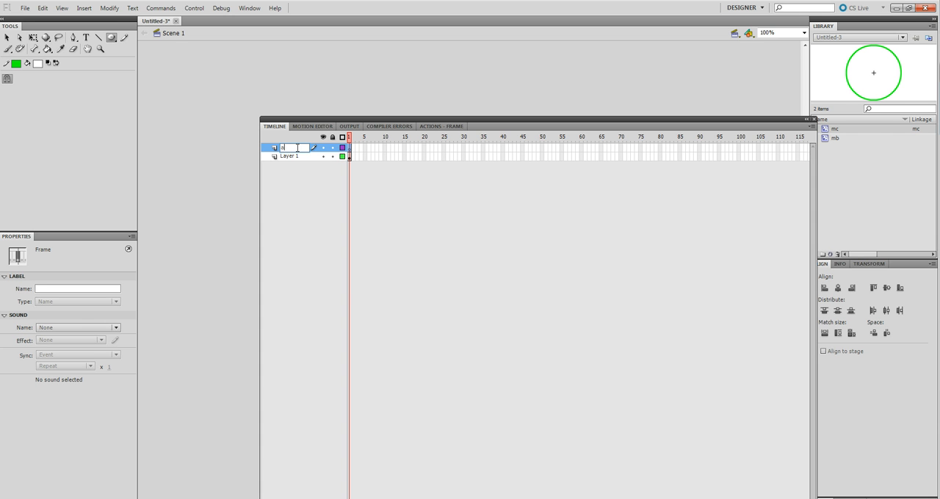
type("ction")
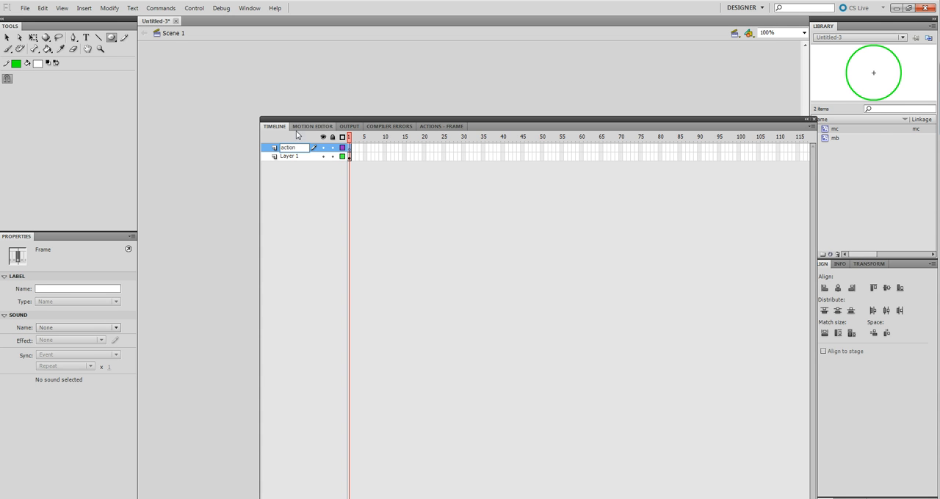
left_click(290, 148)
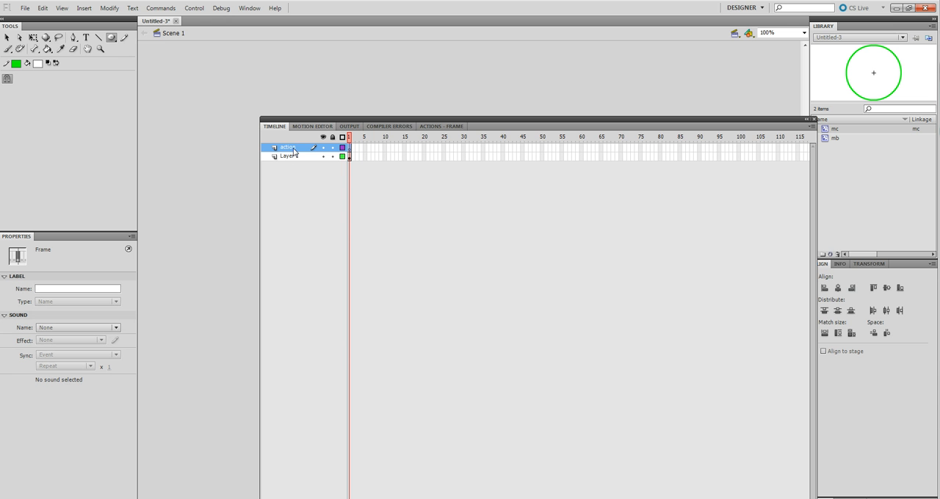
left_click(249, 8)
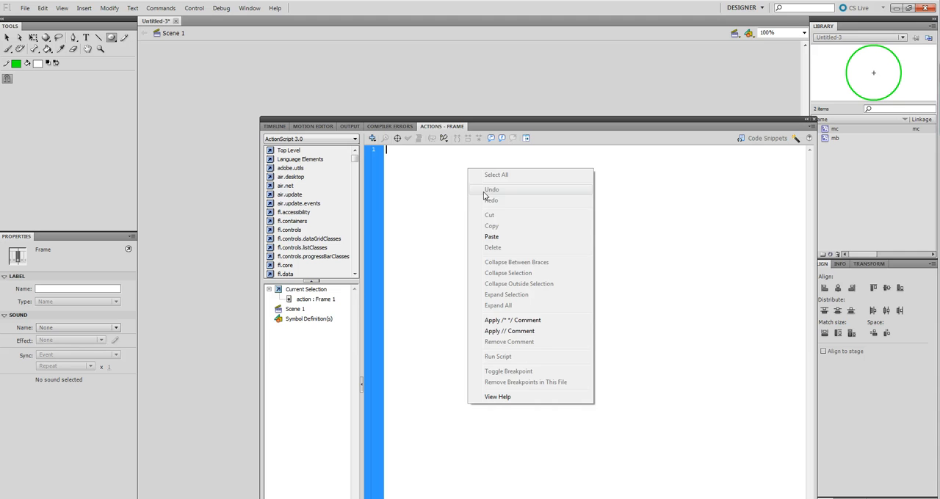
Paste the 19-line bouncing-ball script into the action layer's frame 1.
left_click(491, 236)
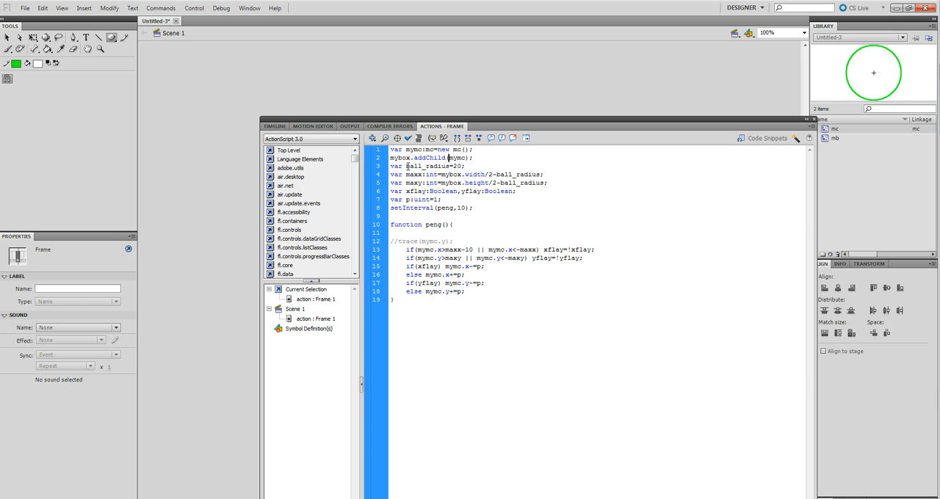
double_click(433, 166)
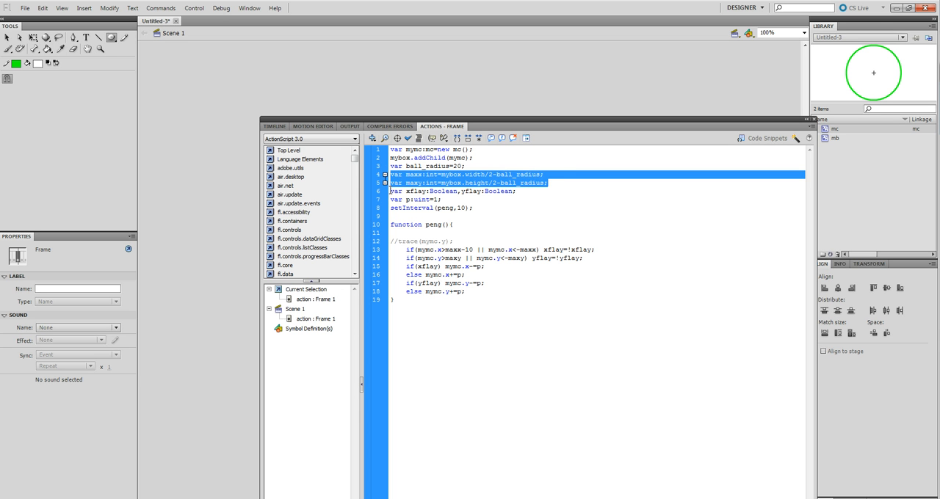
left_click(438, 199)
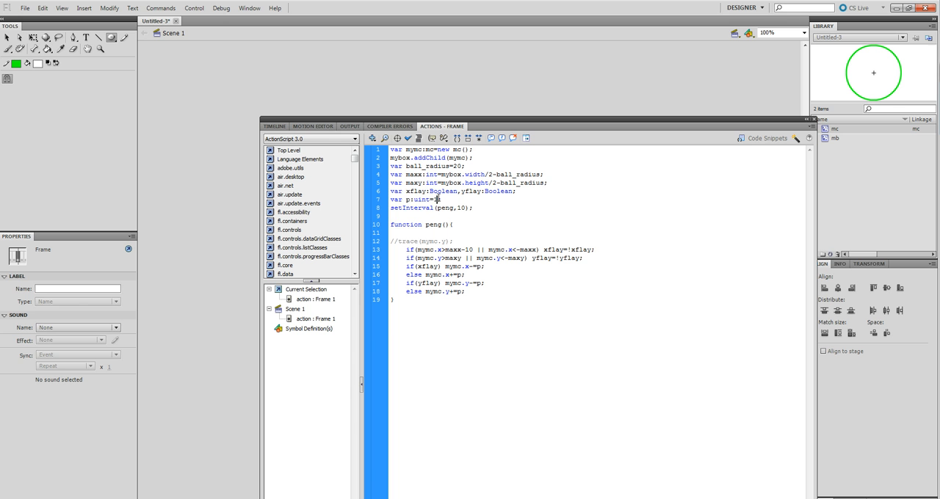
triple_click(415, 200)
type("1")
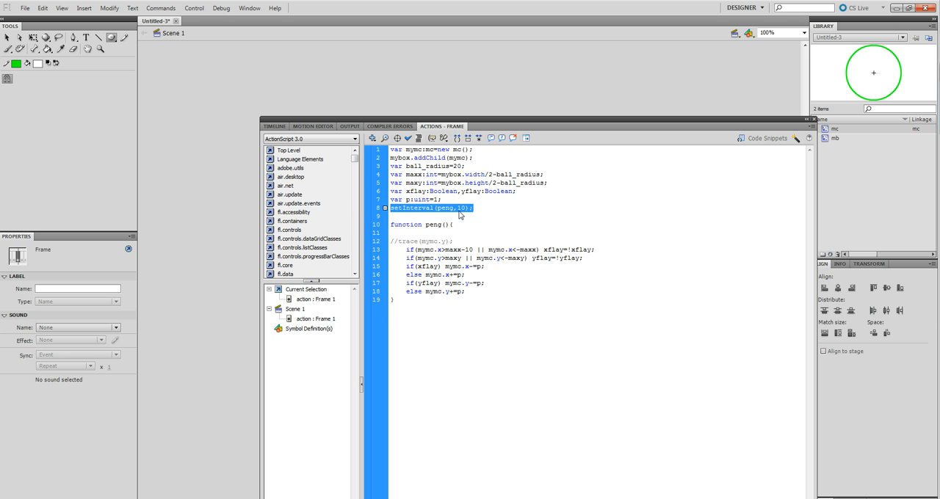
left_click(452, 225)
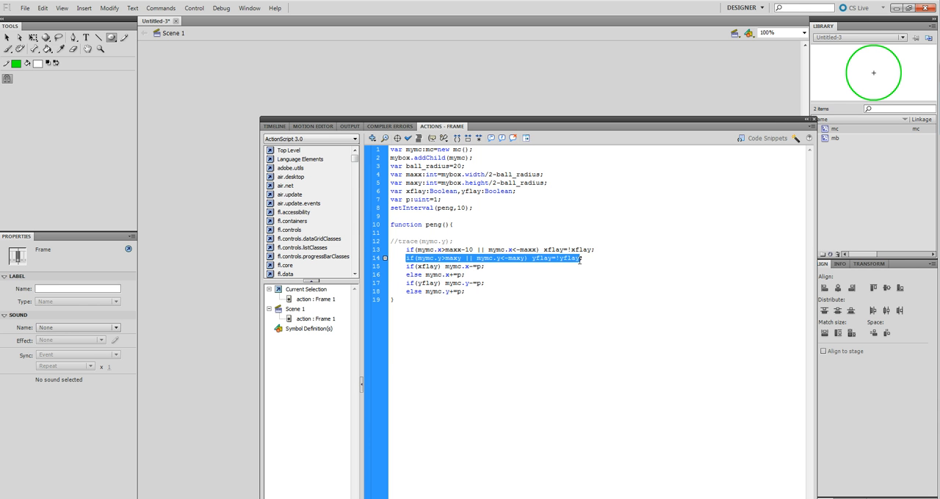
left_click(444, 283)
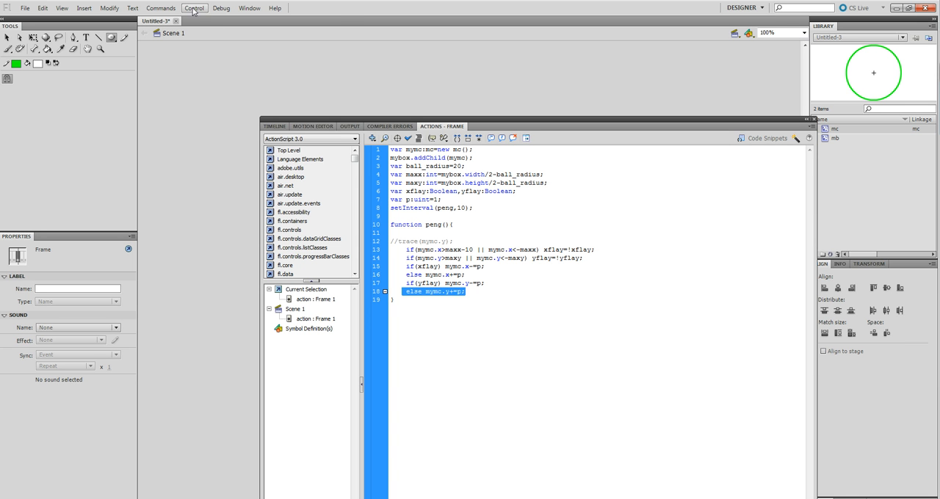
Run Control > Test Movie to preview the bouncing ball.
left_click(194, 8)
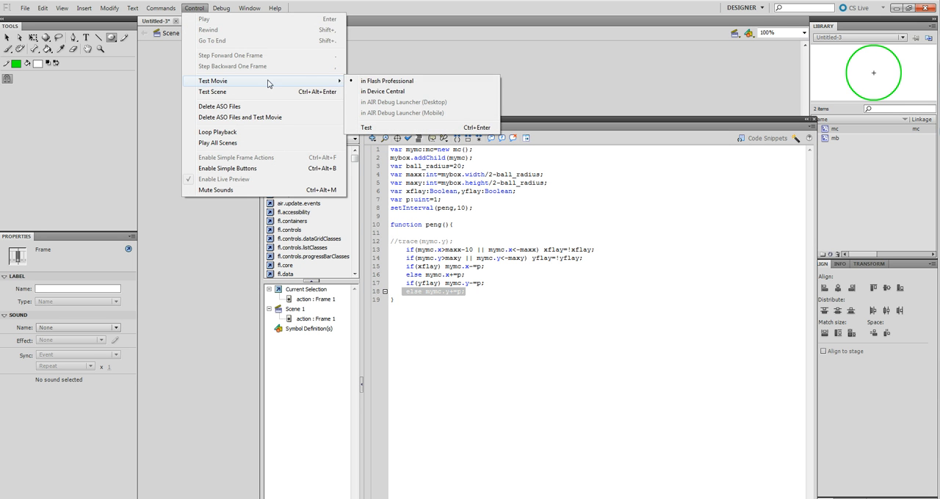
left_click(387, 80)
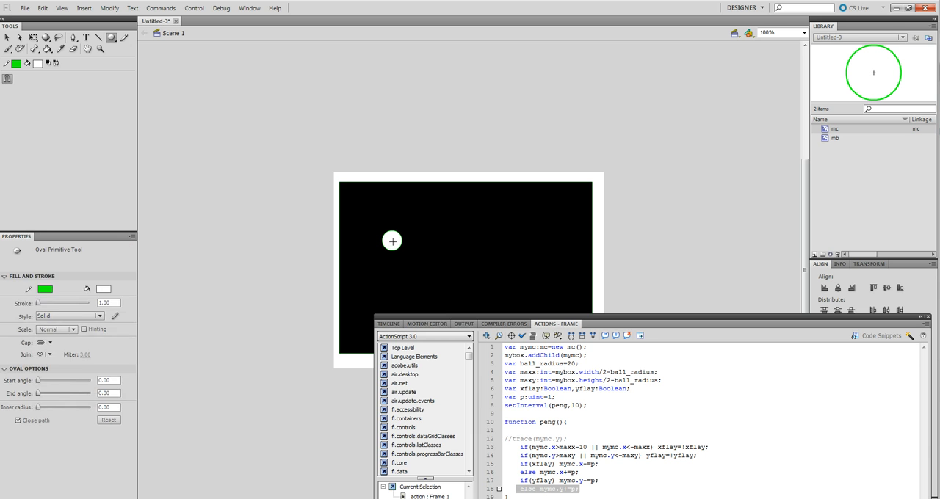
Delete the hand-placed white ball instance from the black box on stage.
right_click(391, 241)
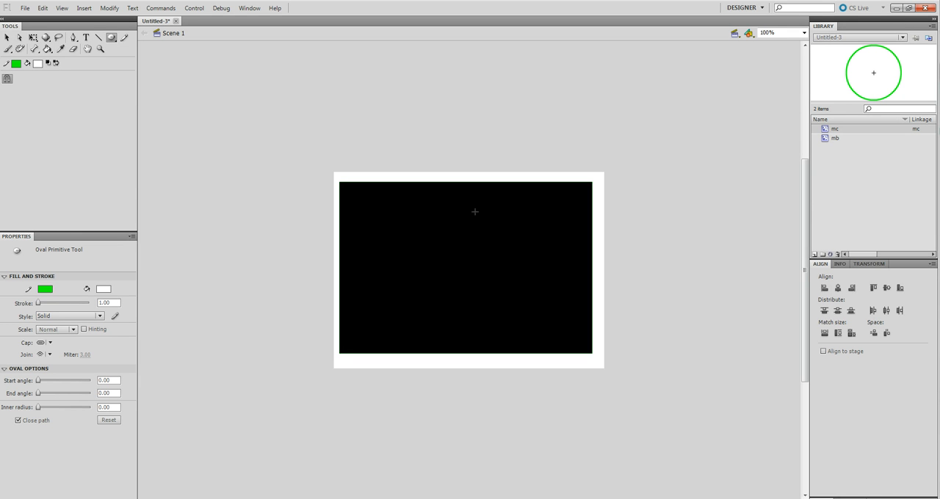
left_click(194, 8)
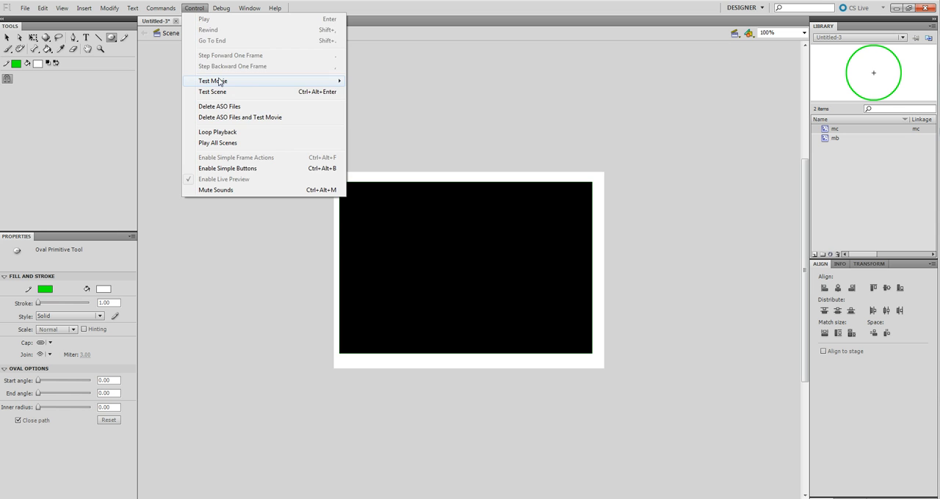
Test the movie in Flash Professional to preview the code-created white ball in Untitled-3.swf.
left_click(213, 81)
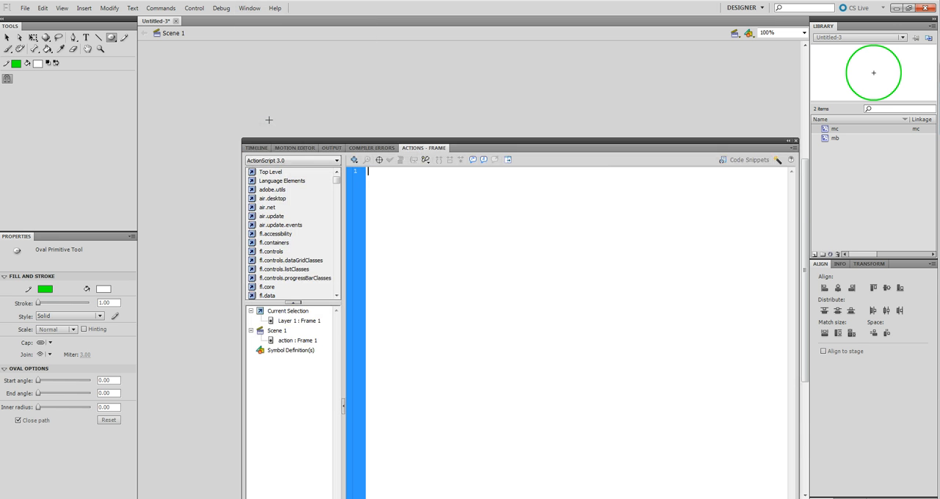
left_click(298, 321)
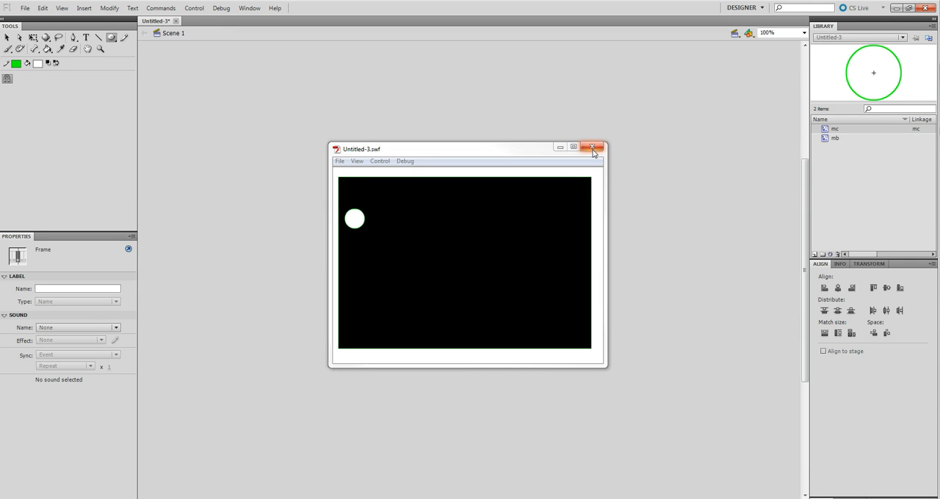
Close the SWF preview window and select the mb box symbol in the Library.
left_click(593, 147)
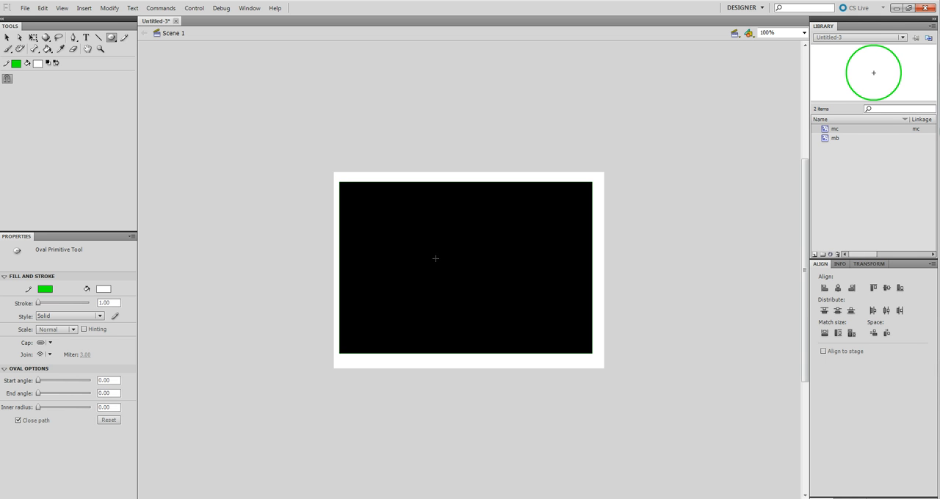
mouse_move(481, 308)
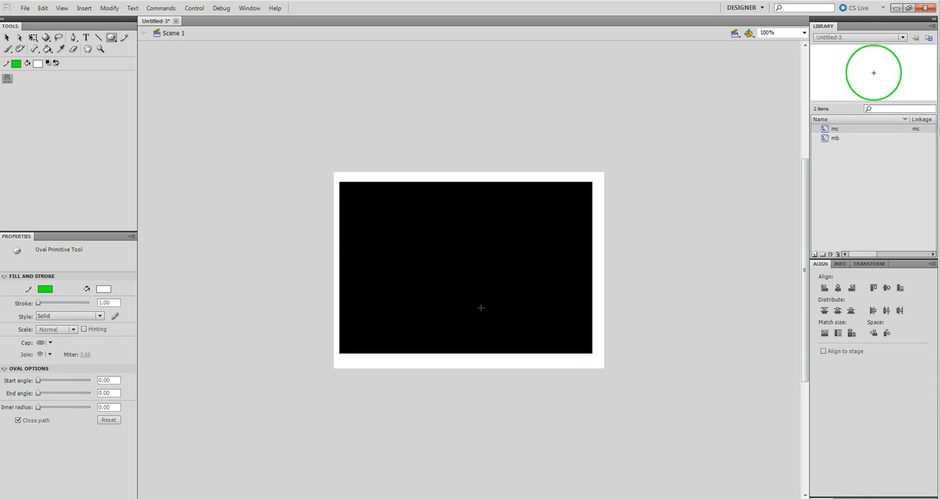
left_click(835, 138)
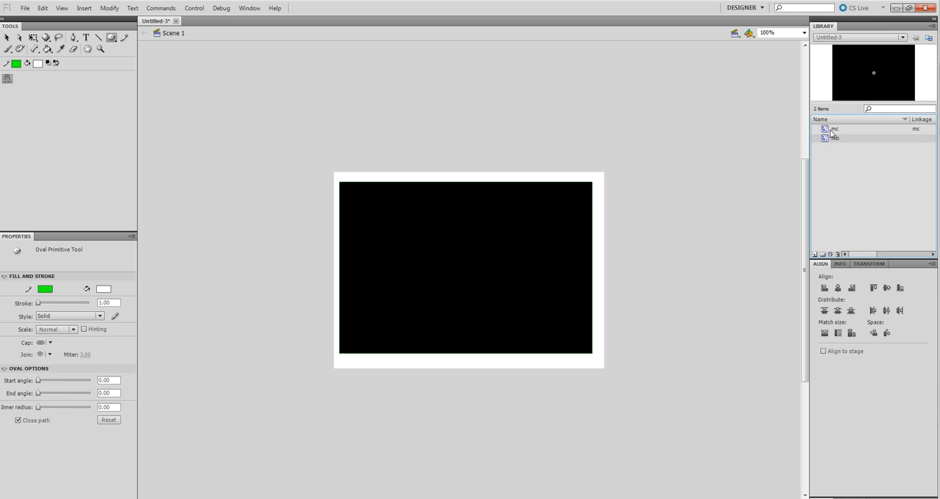